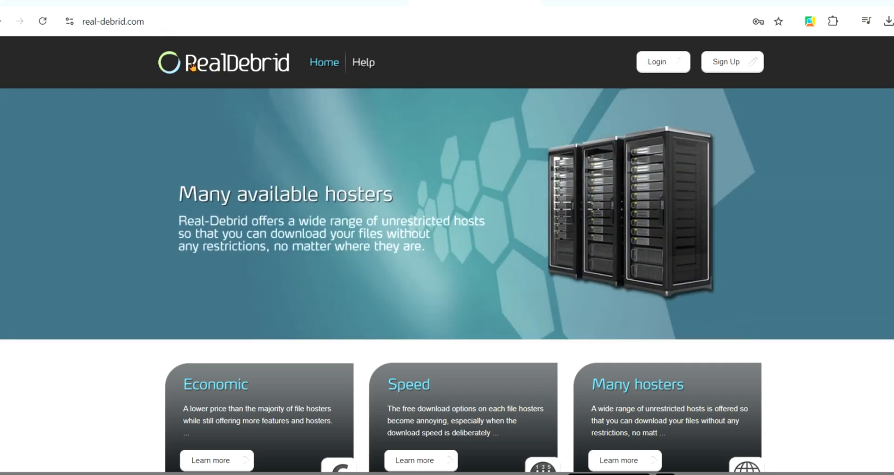
mouse_move(547, 181)
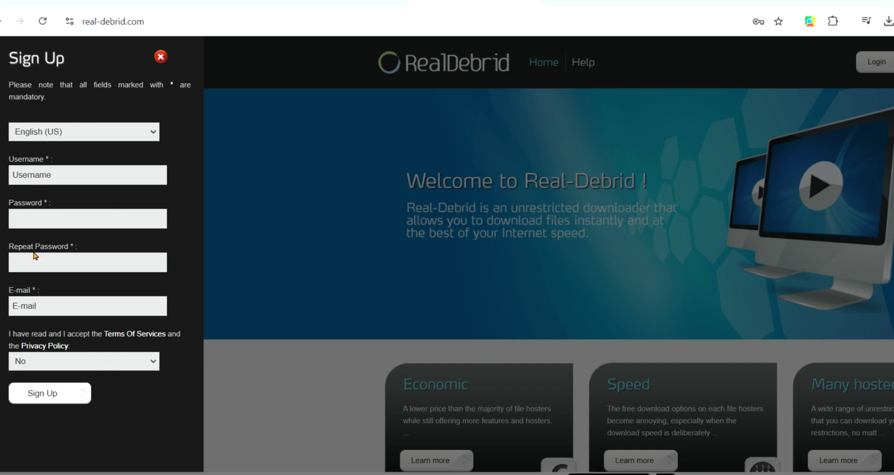
mouse_move(154, 108)
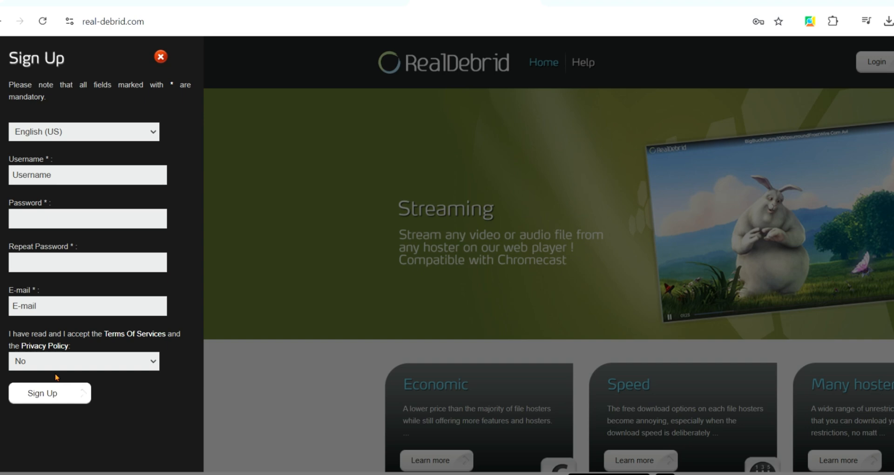
mouse_move(149, 362)
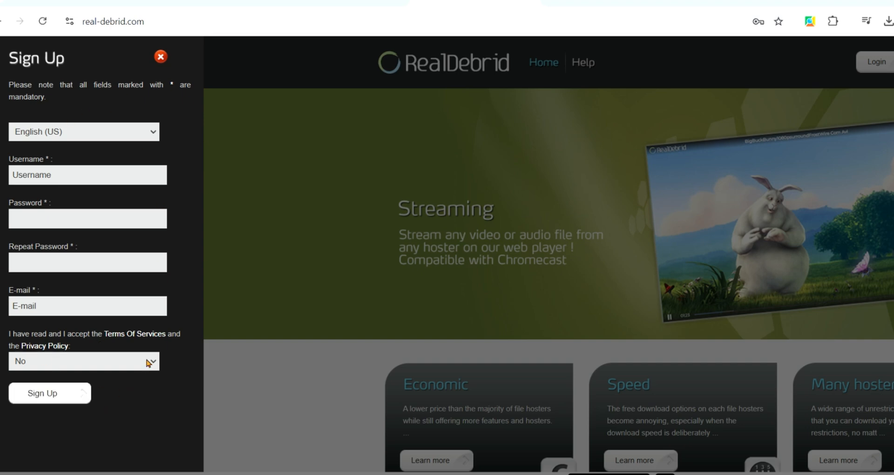
mouse_move(114, 393)
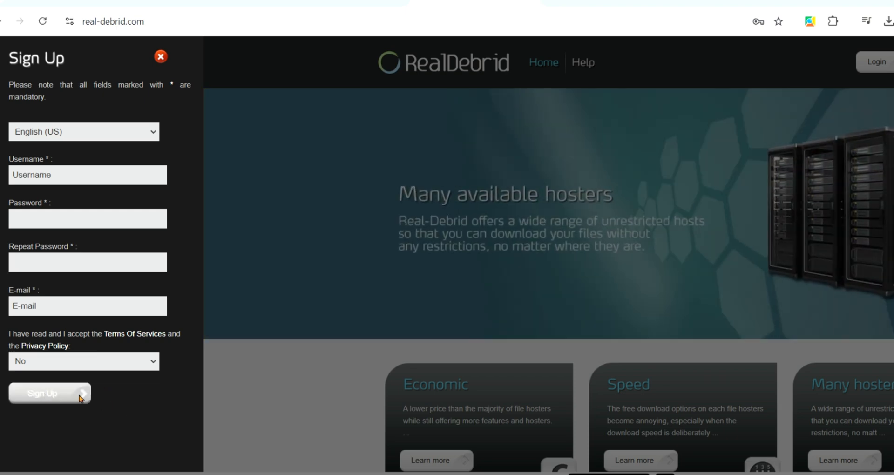
Submit the completed sign-up form to create the new Real-Debrid account.
click(161, 56)
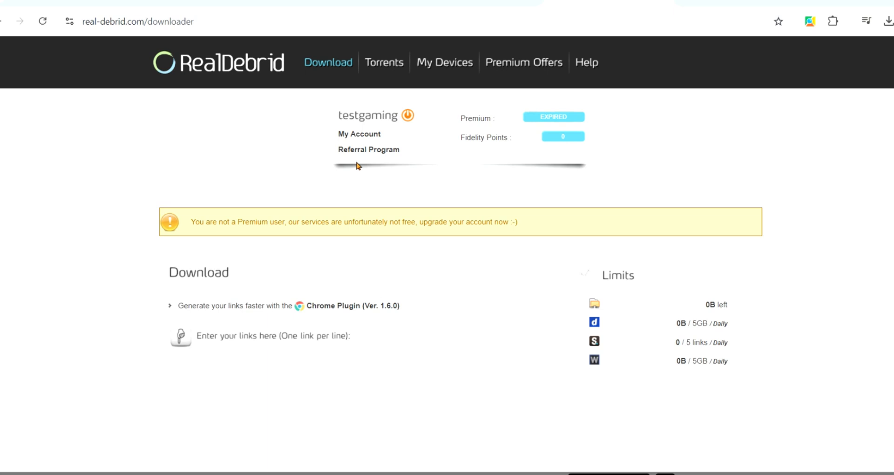
mouse_move(355, 200)
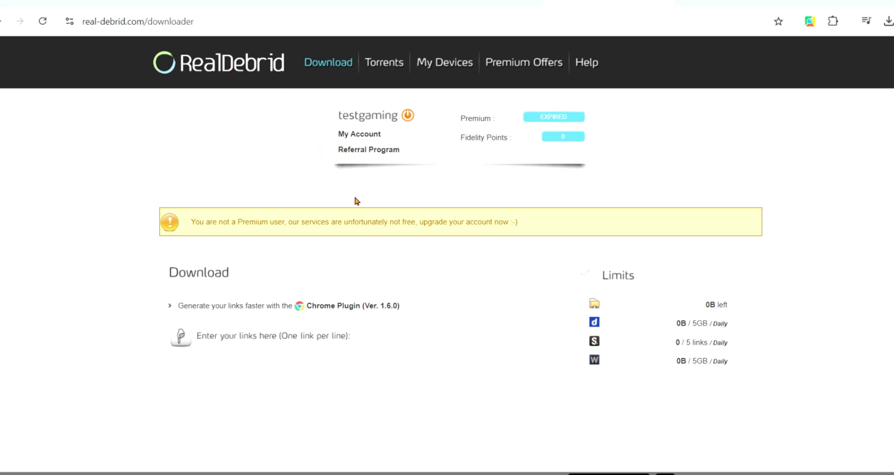
Scroll the downloader dashboard to review account limits and the optional password field.
scroll(down, 3)
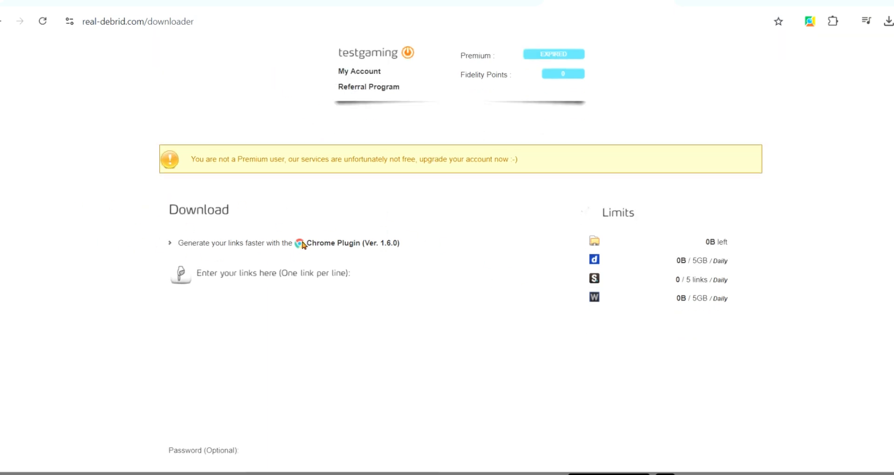
mouse_move(352, 233)
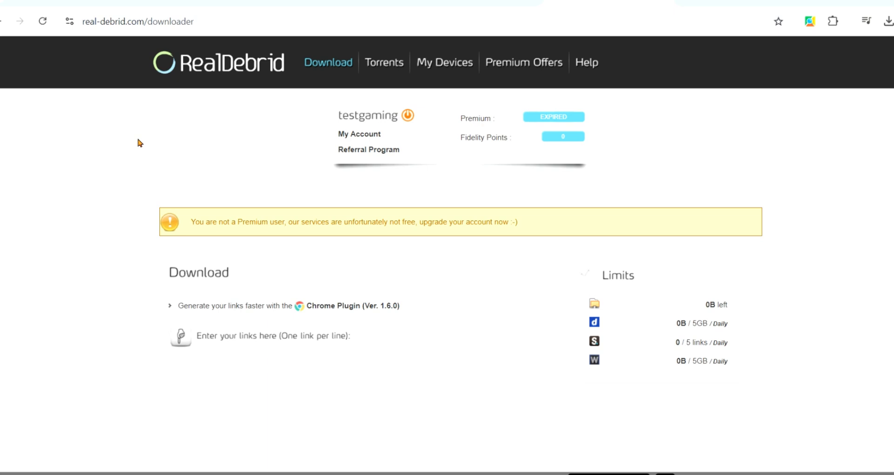
mouse_move(546, 290)
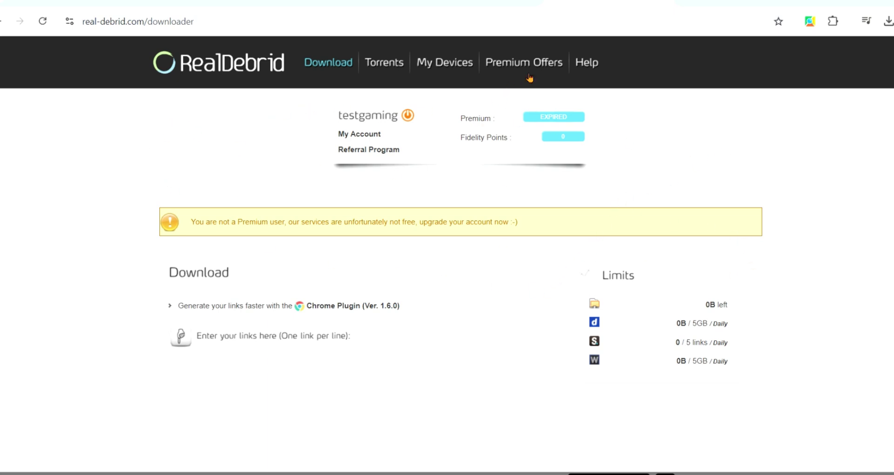
View the Premium Offers page listing RD N°1–N°4 plans at 3, 4, 9 and 16 EUR.
click(523, 62)
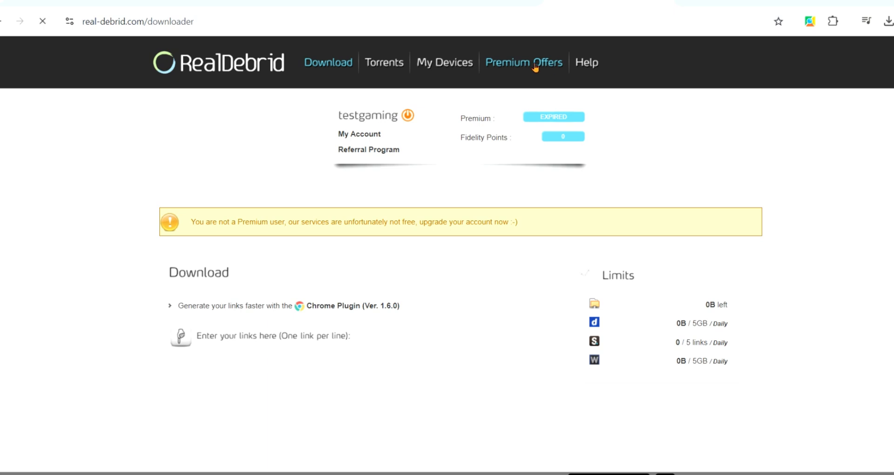
click(524, 61)
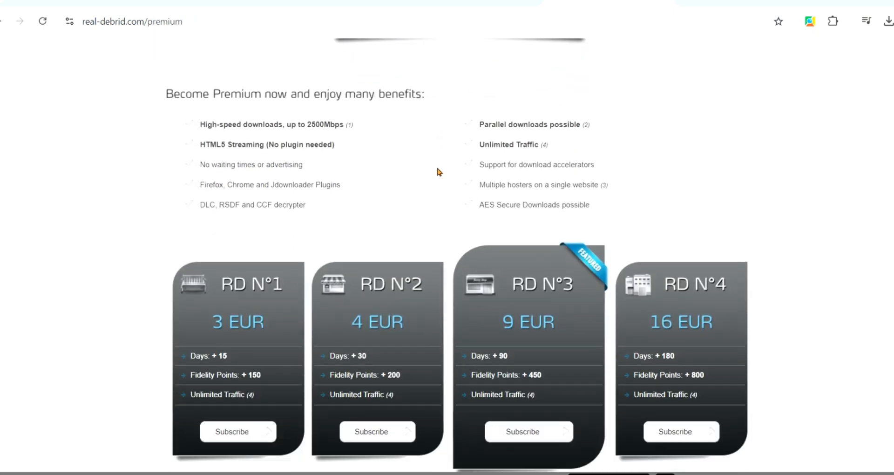
scroll(down, 3)
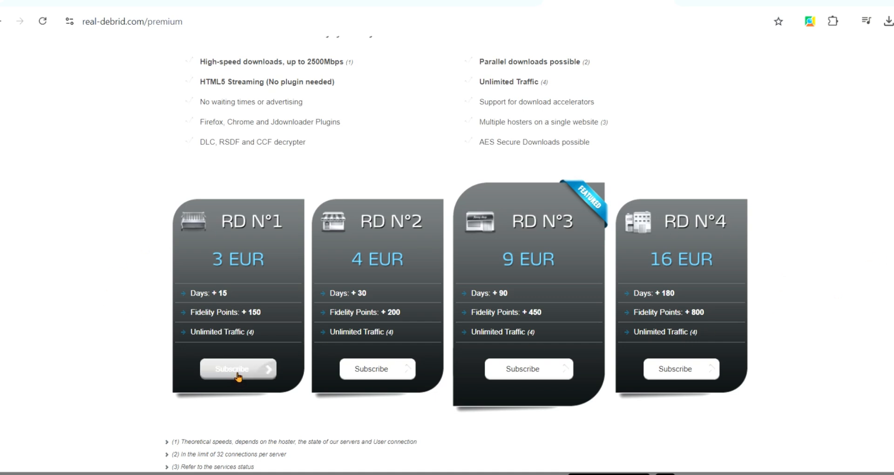
mouse_move(544, 388)
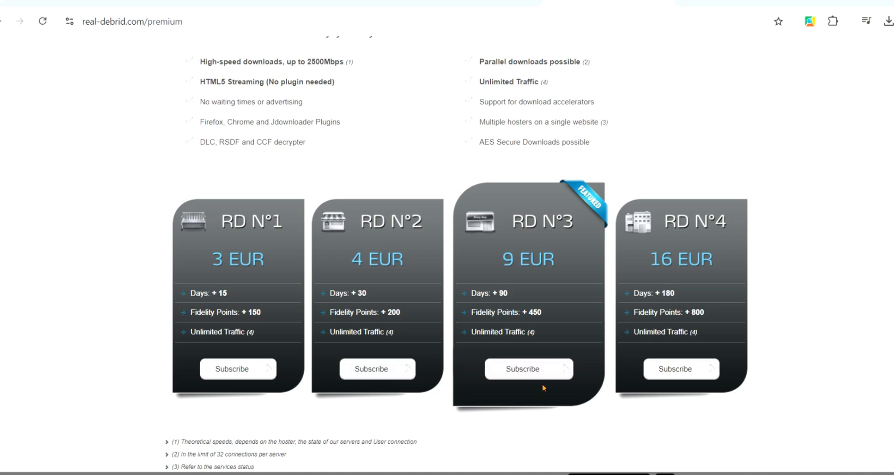
mouse_move(794, 386)
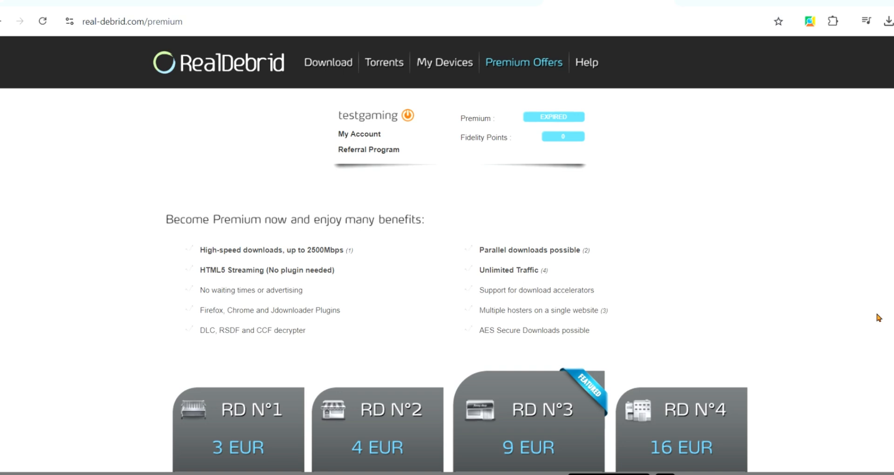
scroll(down, 3)
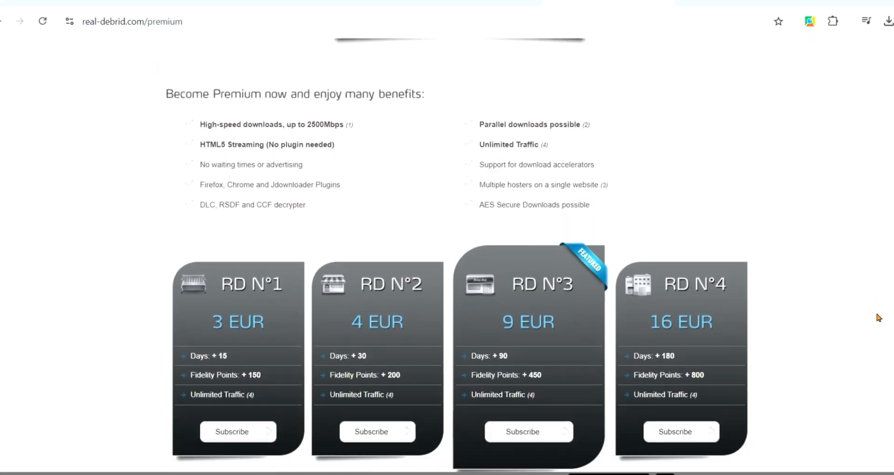
mouse_move(855, 313)
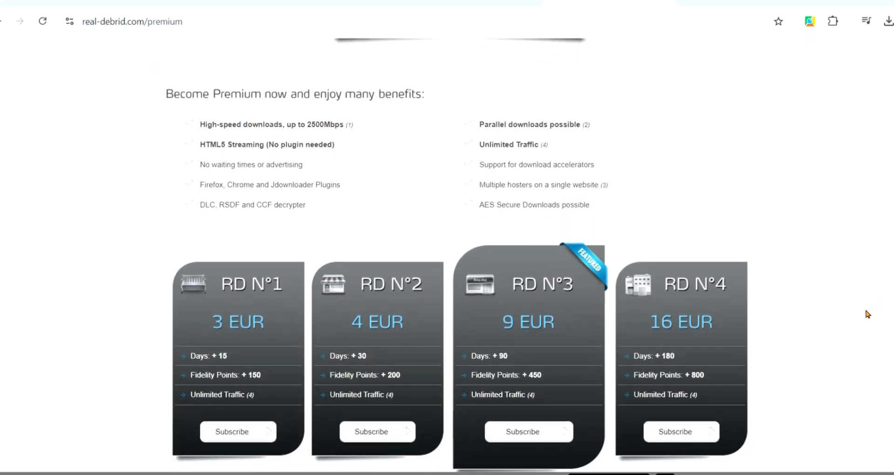